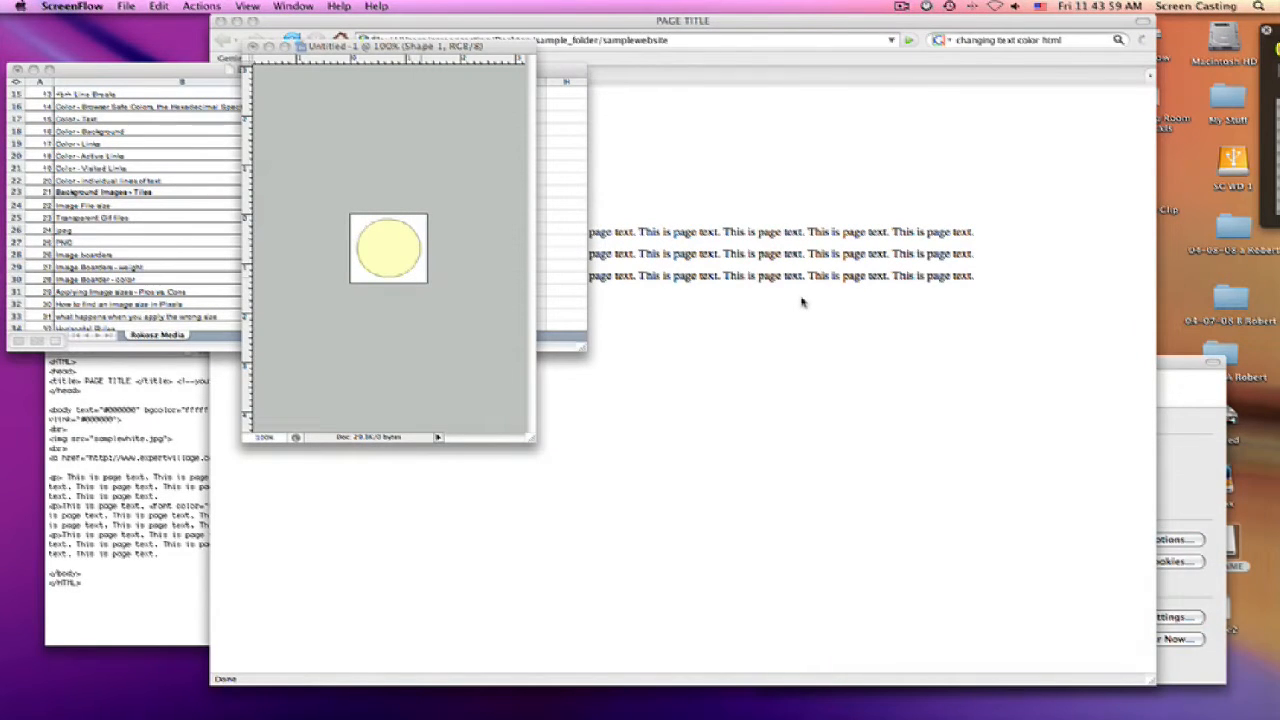
{"action": "mouse_move", "coordinate": [276, 148]}
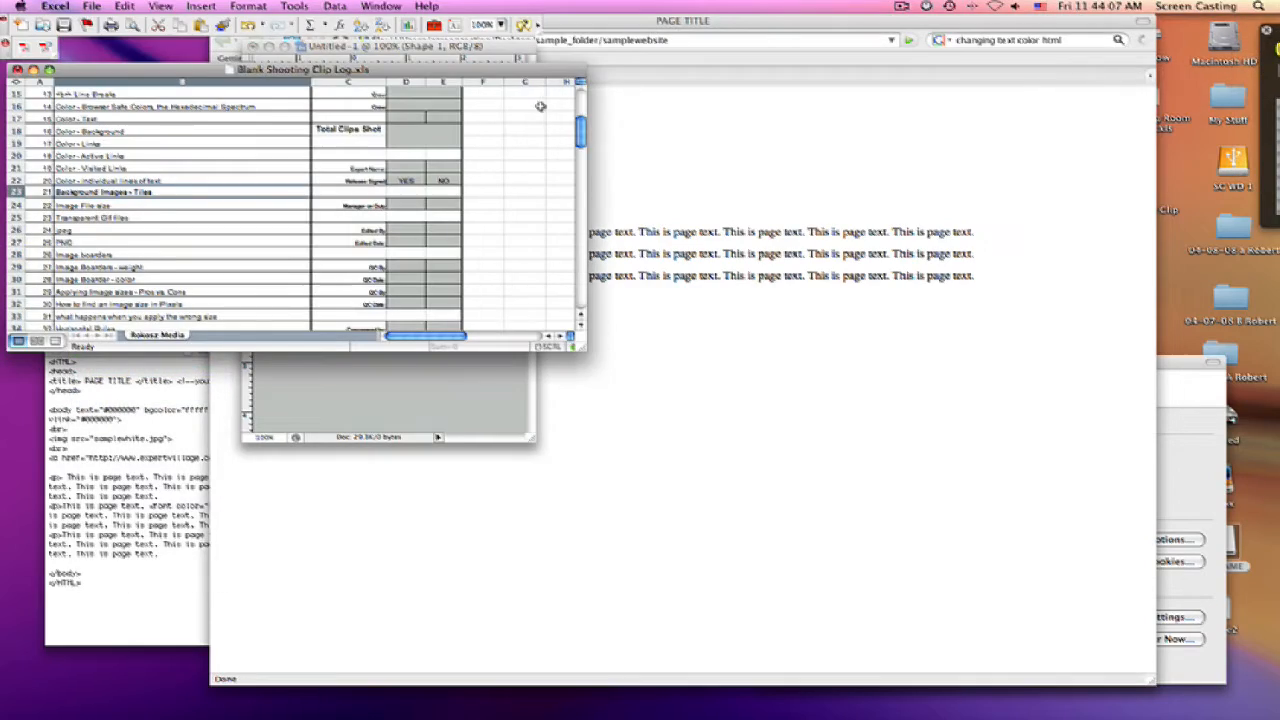
Bring the yellow circle document forward and start Save for Web & Devices
{"action": "left_click", "coordinate": [152, 10]}
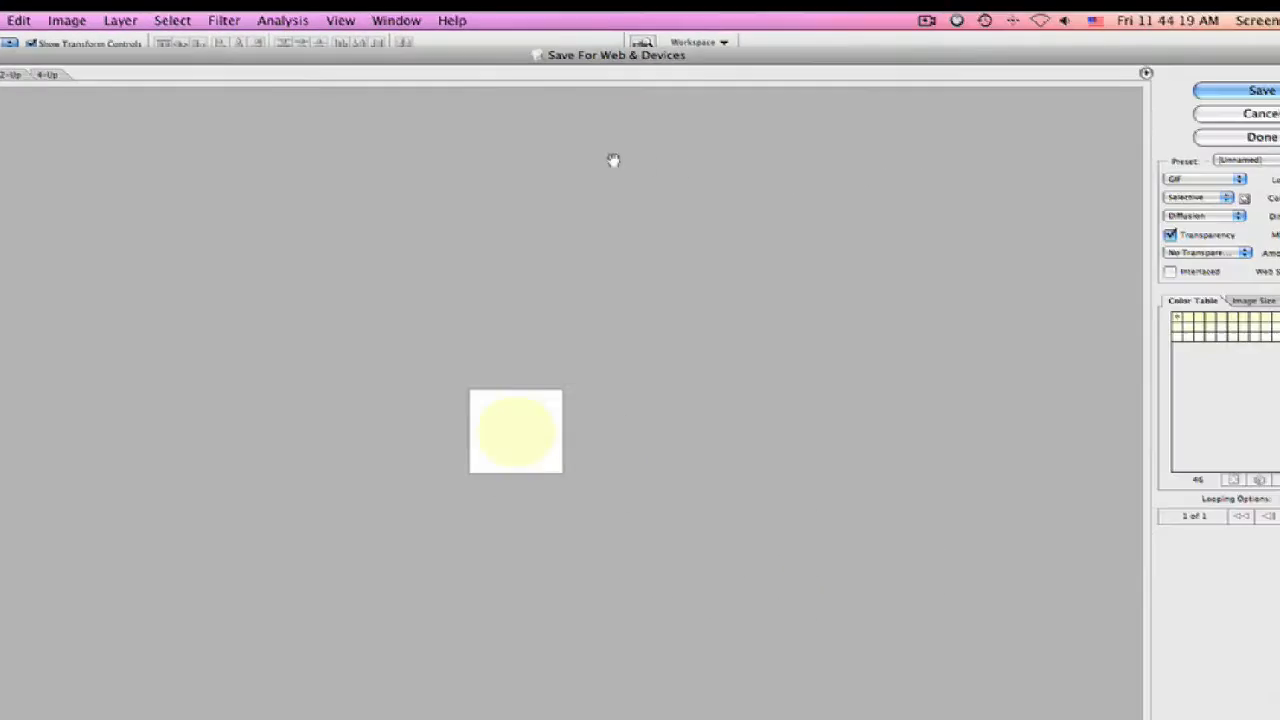
Review the output formats (GIF, JPEG, PNG-8, PNG-24, WBMP) and keep GIF selected
{"action": "left_click", "coordinate": [1190, 180]}
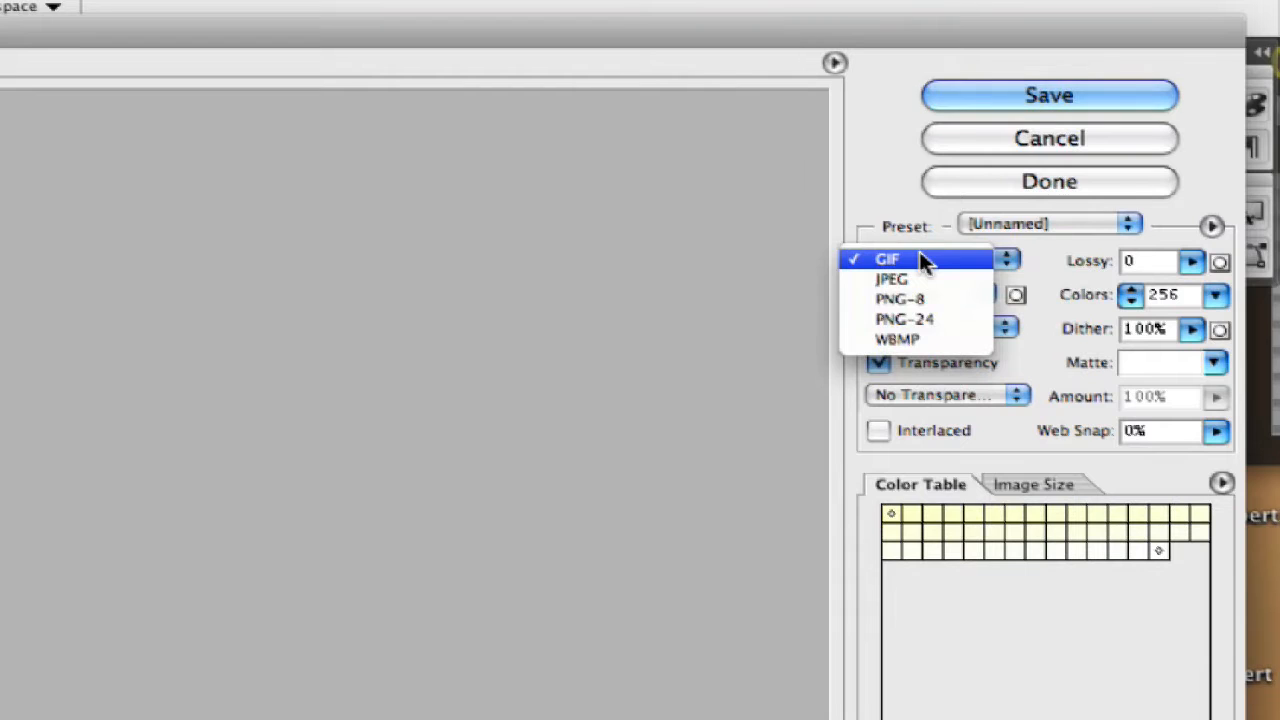
{"action": "mouse_move", "coordinate": [924, 278]}
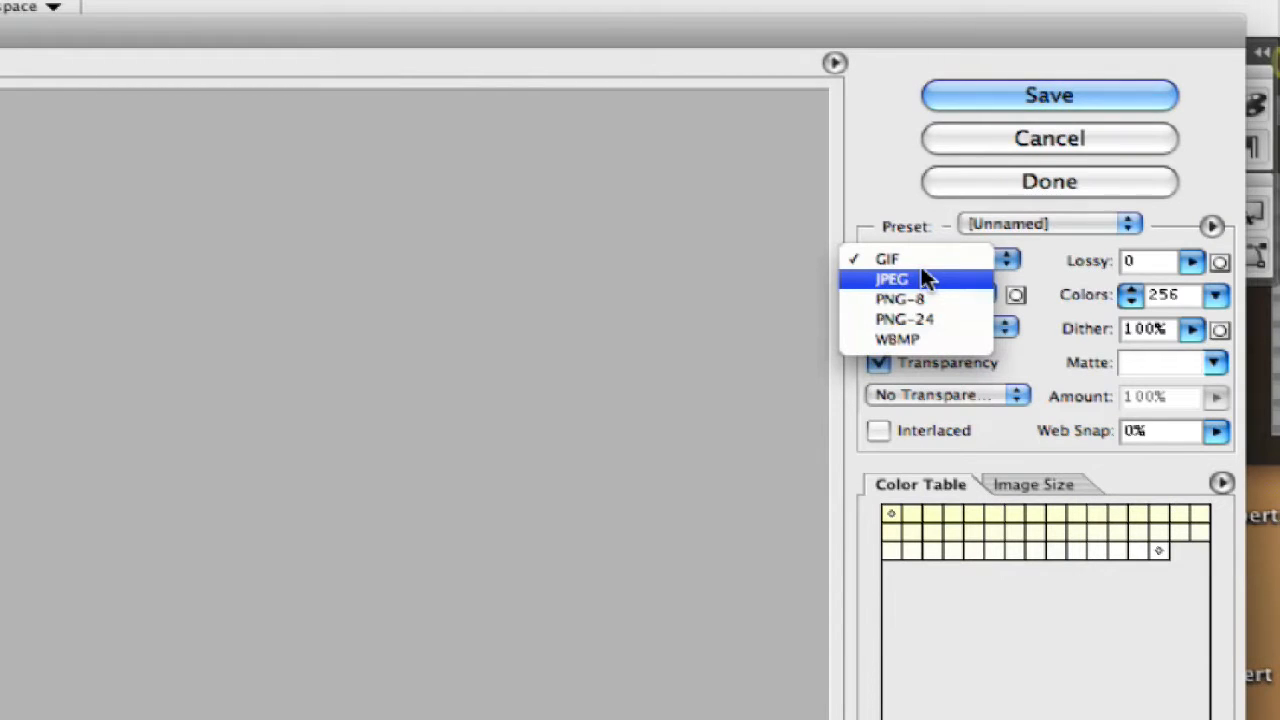
{"action": "mouse_move", "coordinate": [958, 298]}
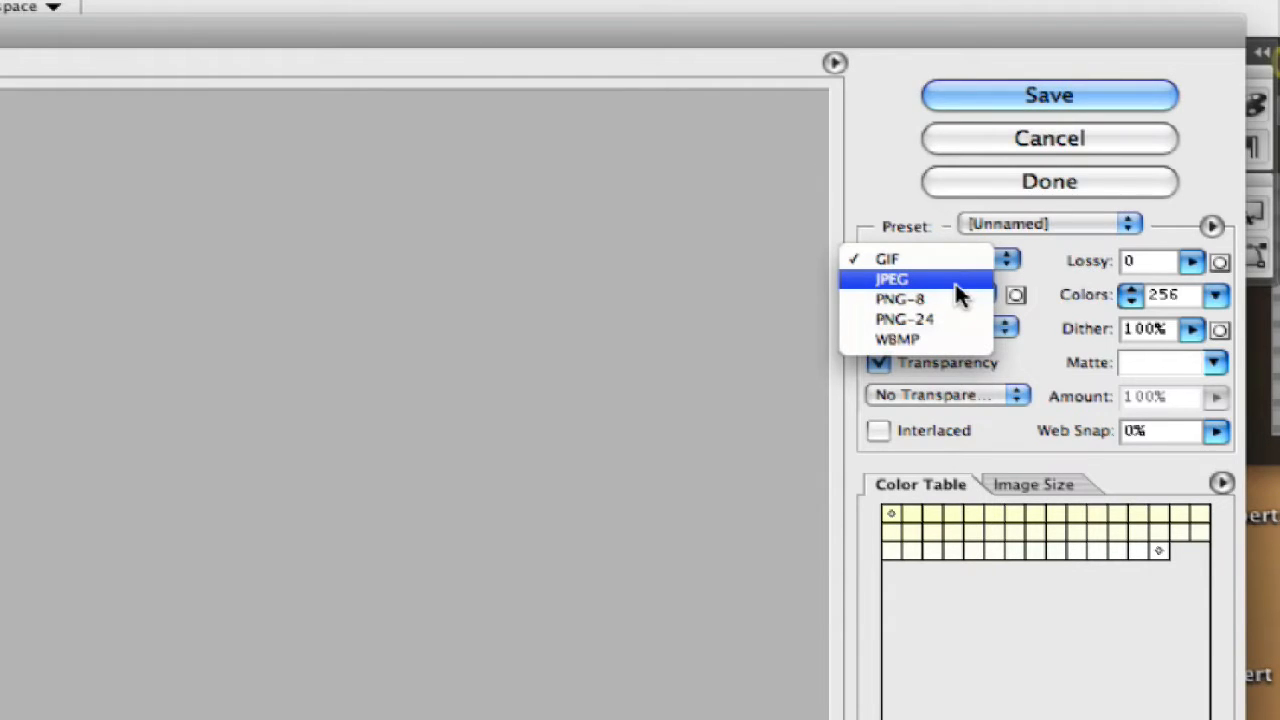
{"action": "left_click", "coordinate": [870, 258]}
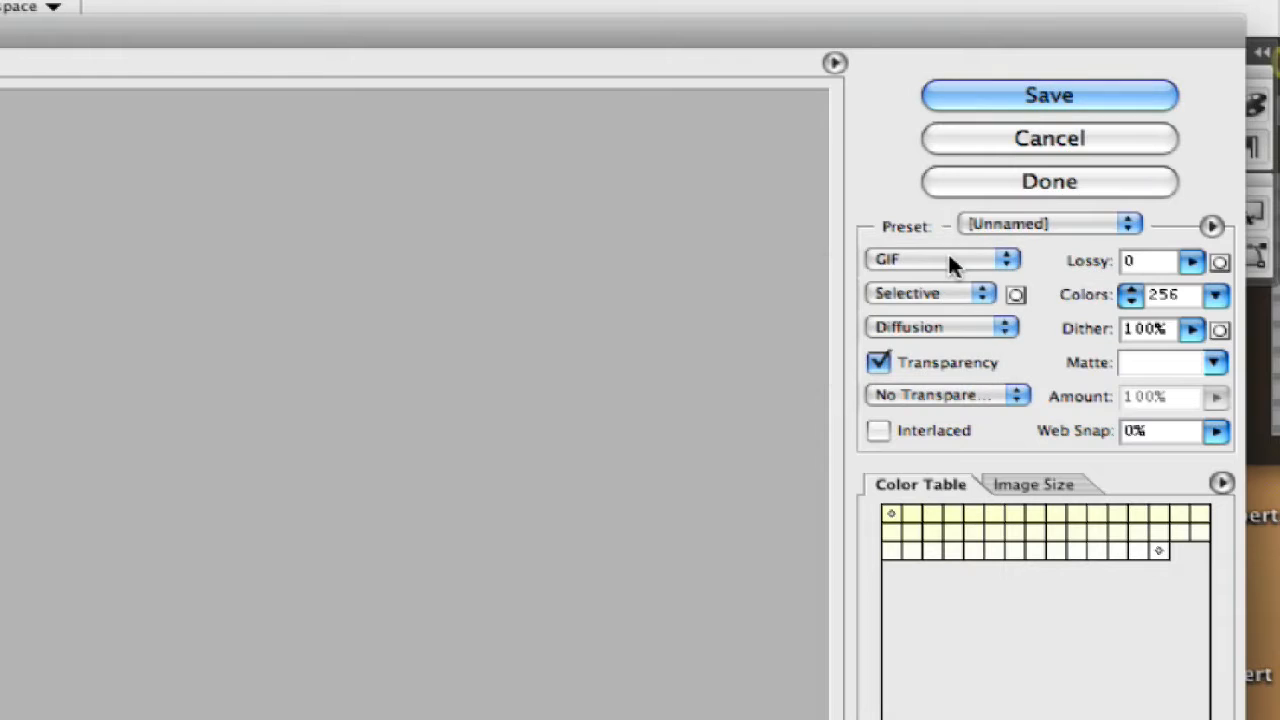
{"action": "mouse_move", "coordinate": [942, 378]}
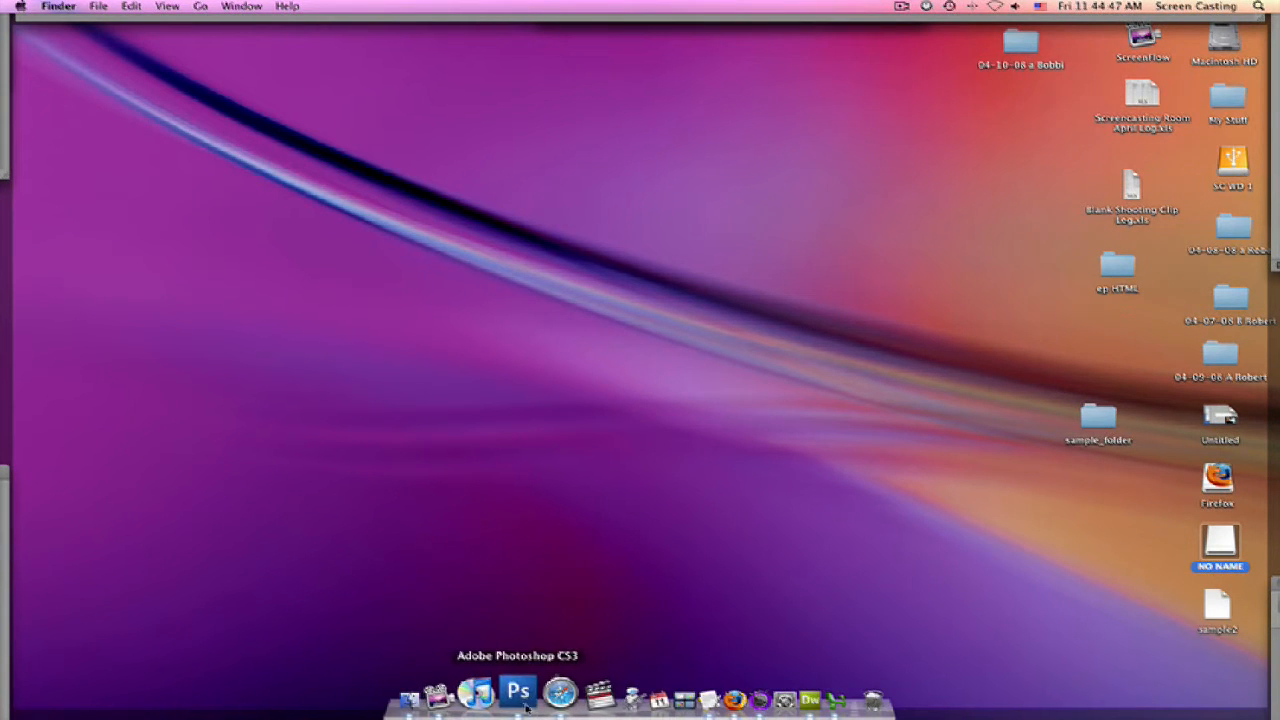
Return to the web export preview and proceed to Save Optimized As in sample_folder
{"action": "left_click", "coordinate": [540, 696]}
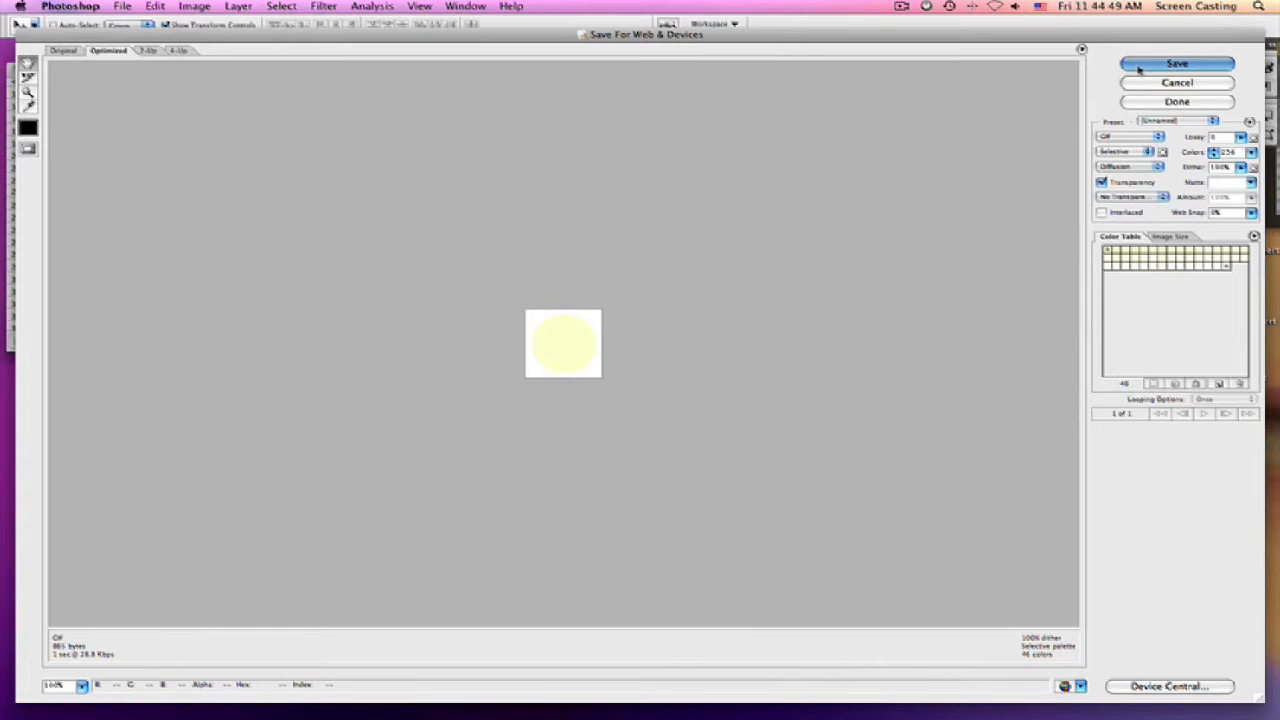
{"action": "left_click", "coordinate": [1172, 62]}
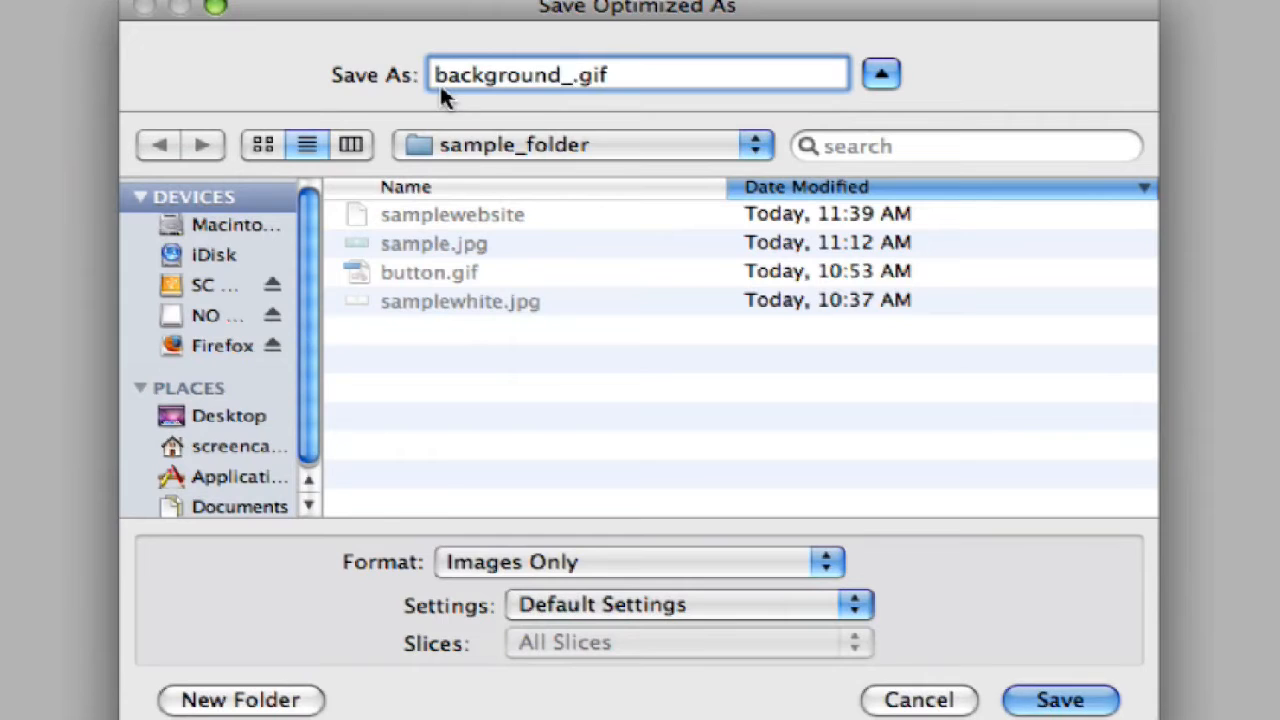
Save the optimized GIF as background_dot.gif, Images Only, into sample_folder
{"action": "type", "text": "dot"}
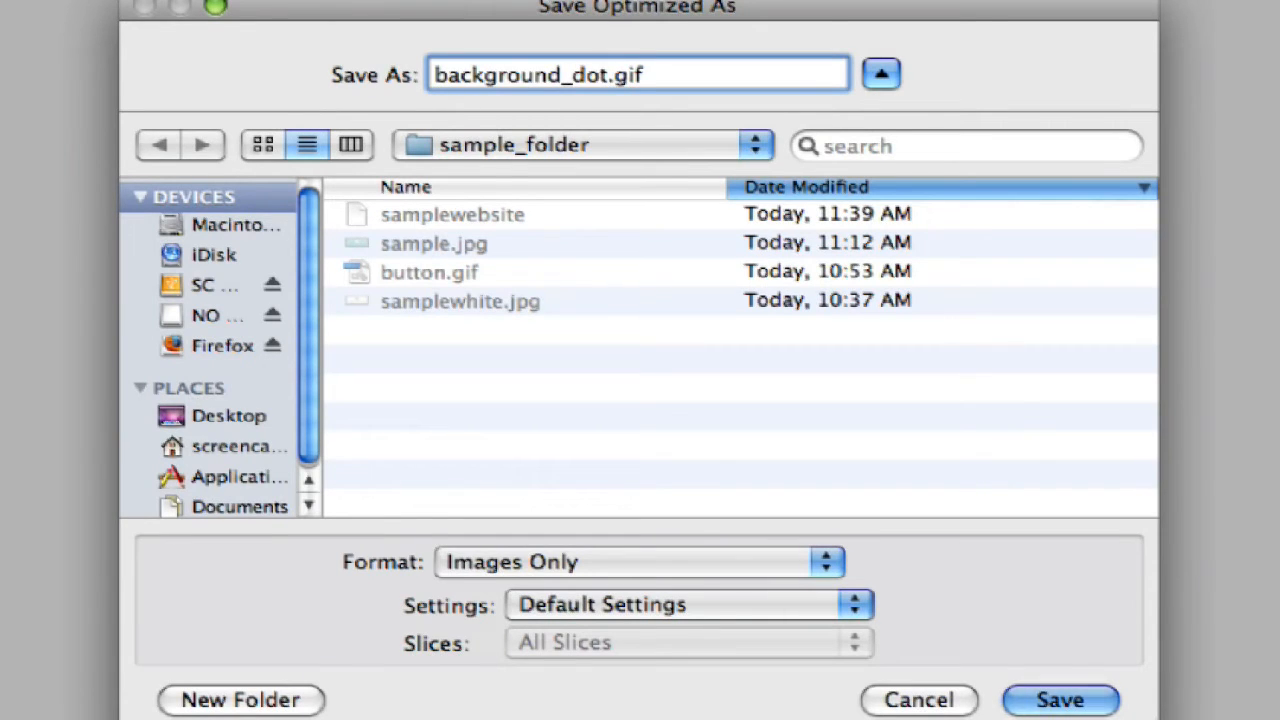
{"action": "mouse_move", "coordinate": [750, 568]}
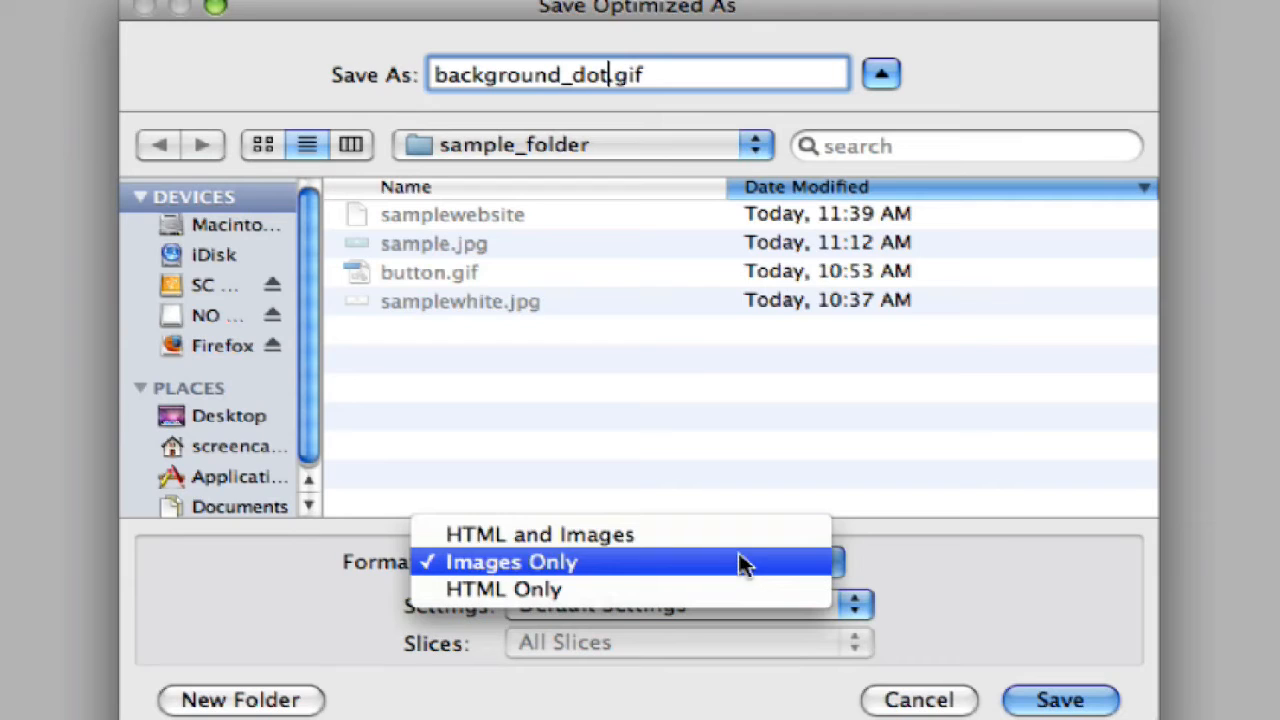
{"action": "mouse_move", "coordinate": [630, 534]}
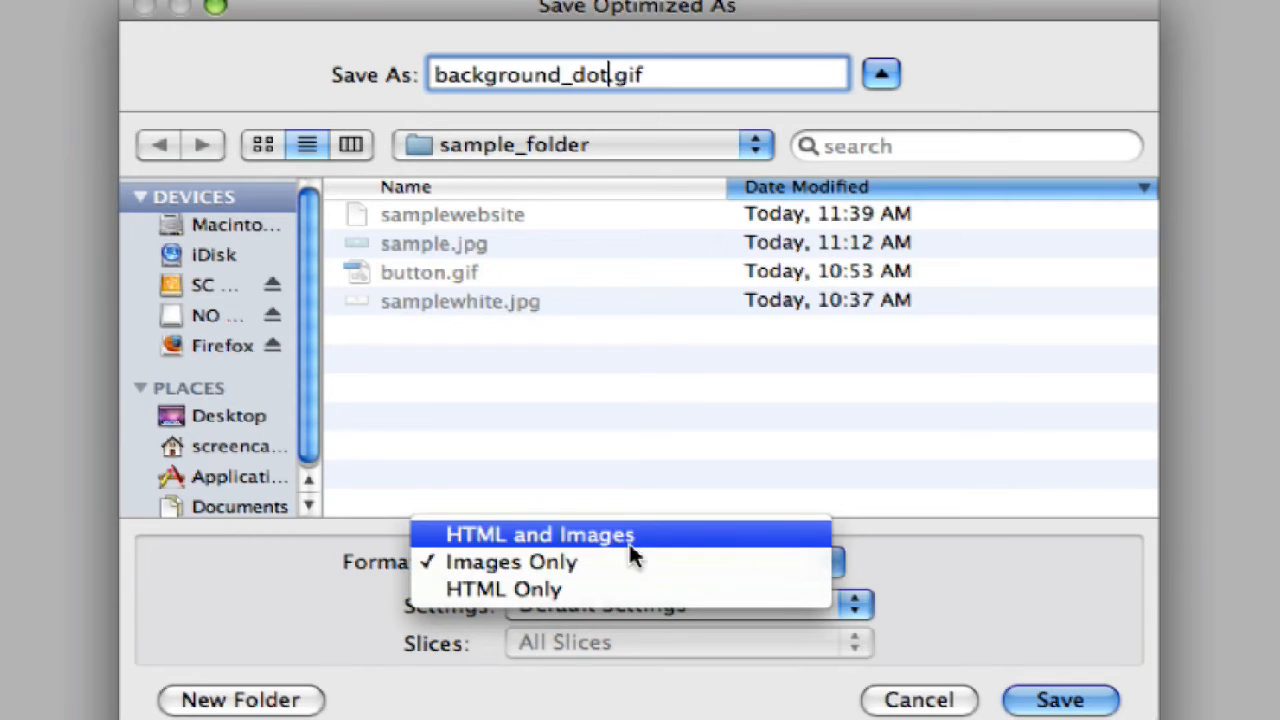
{"action": "mouse_move", "coordinate": [630, 562]}
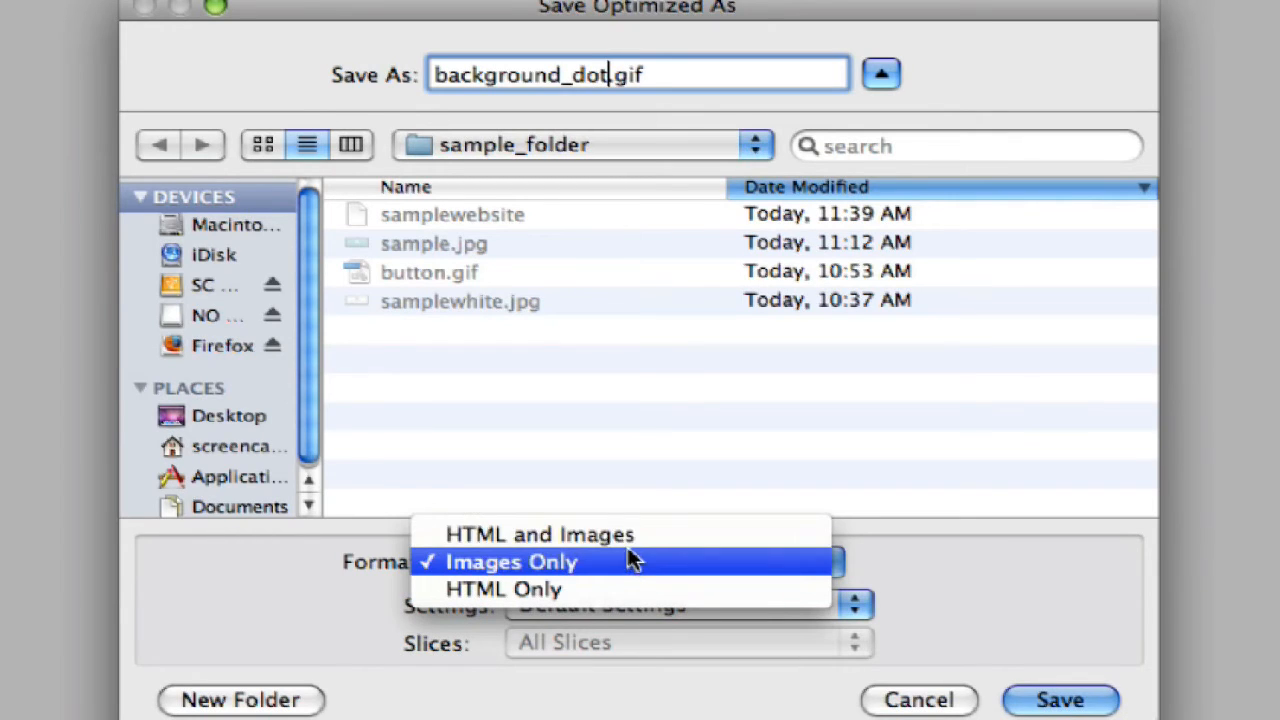
{"action": "mouse_move", "coordinate": [604, 564]}
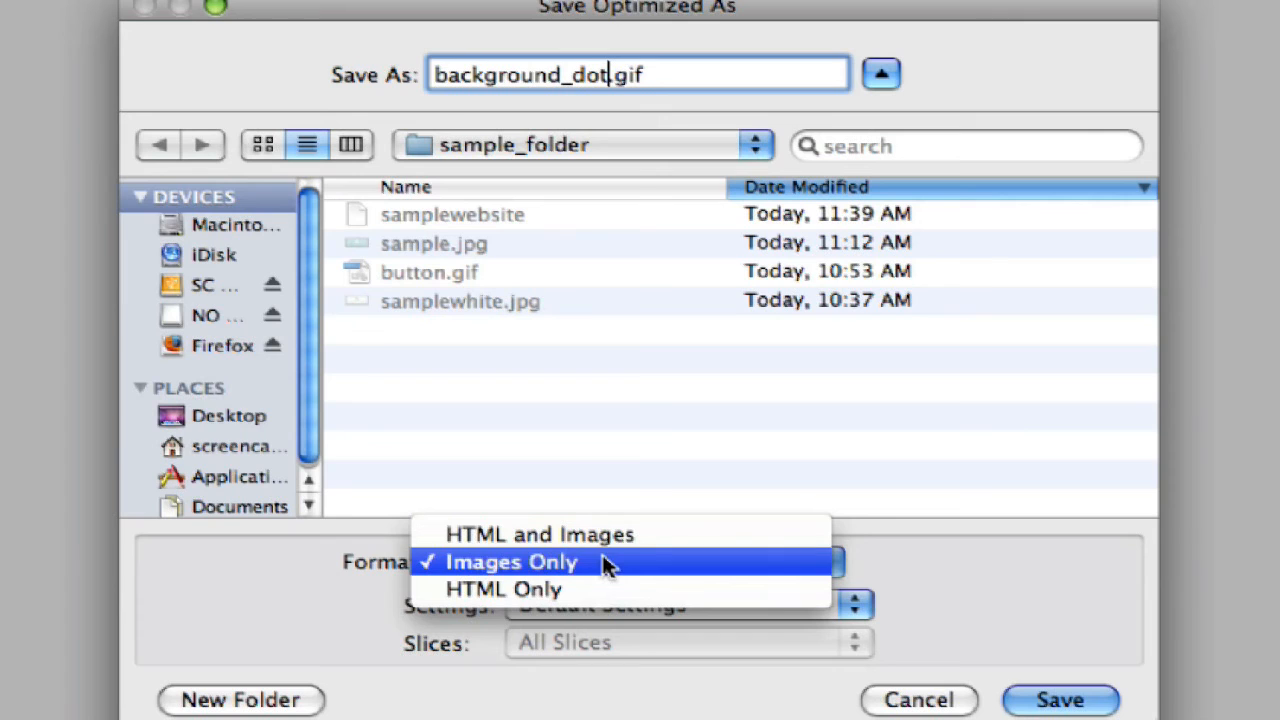
{"action": "mouse_move", "coordinate": [568, 572]}
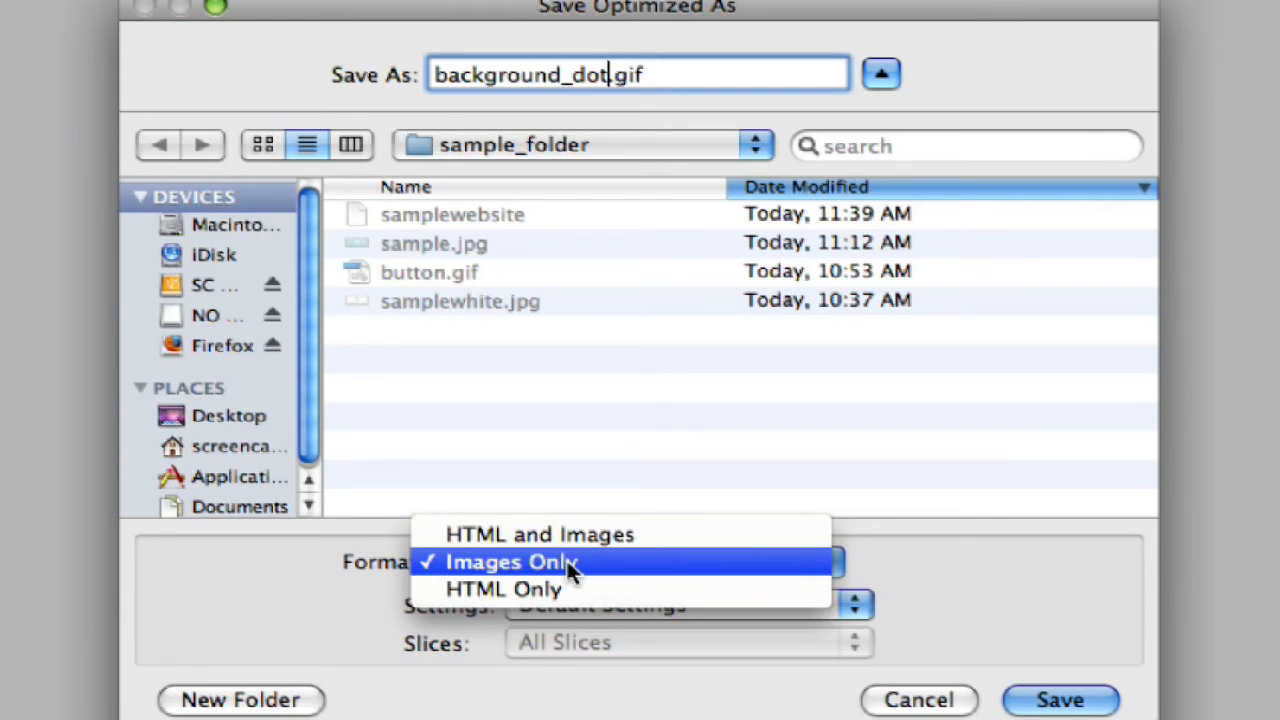
{"action": "left_click", "coordinate": [504, 562]}
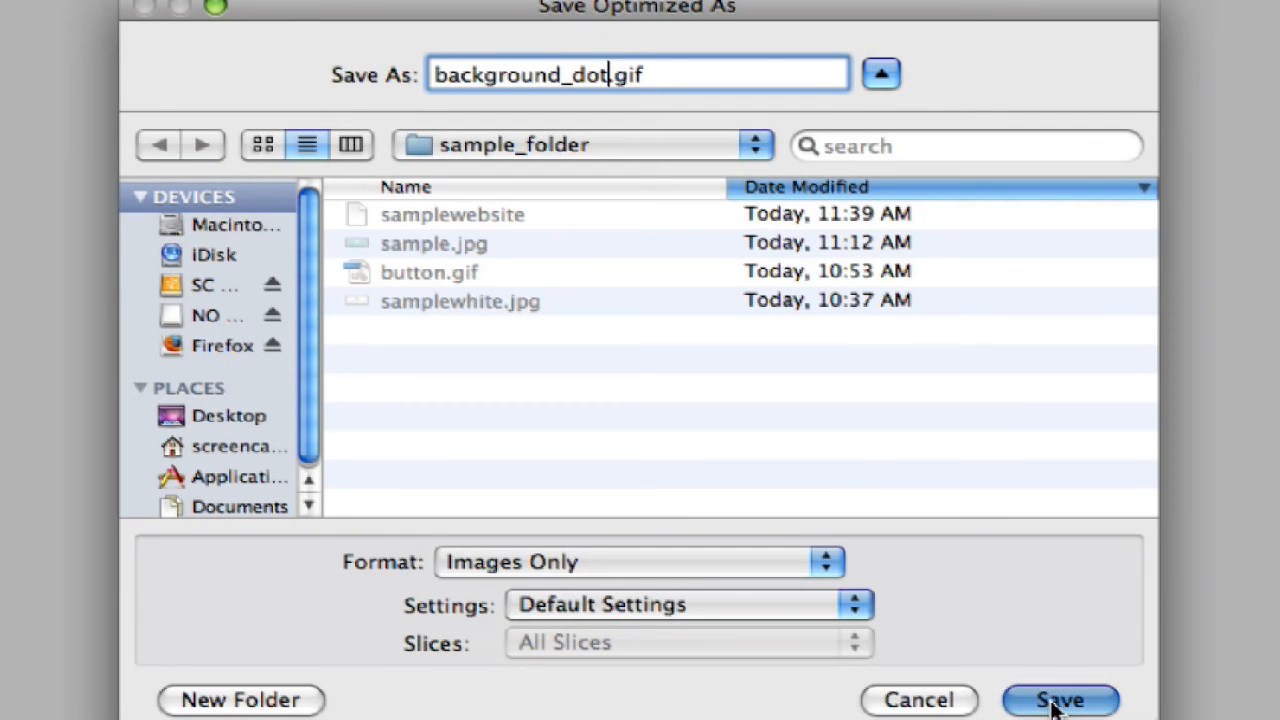
{"action": "left_click", "coordinate": [1060, 700]}
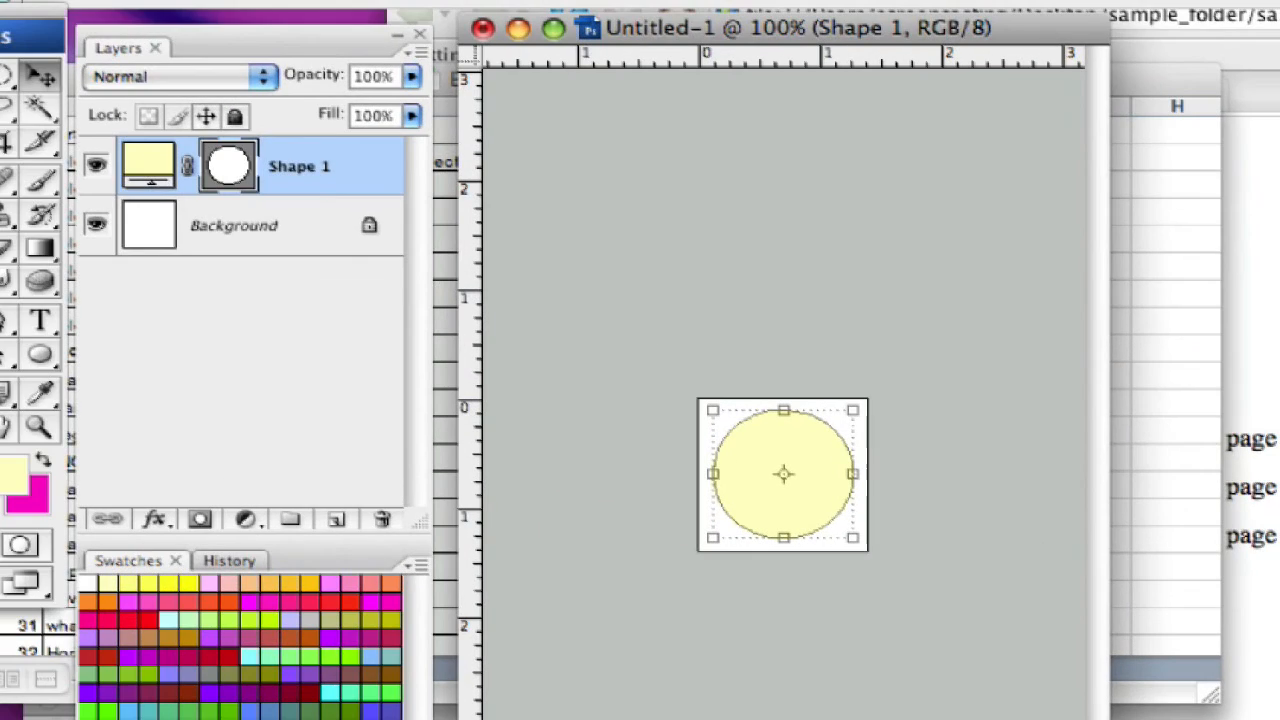